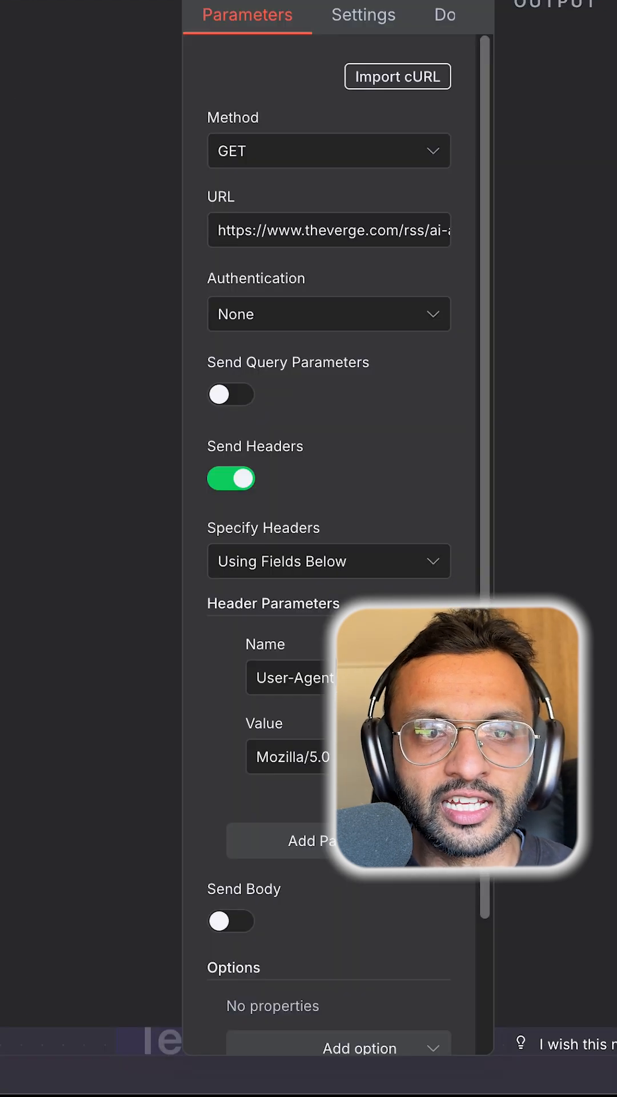
Leave the Convert to JSON node panel and execute the RSS workflow from the canvas.
click(328, 230)
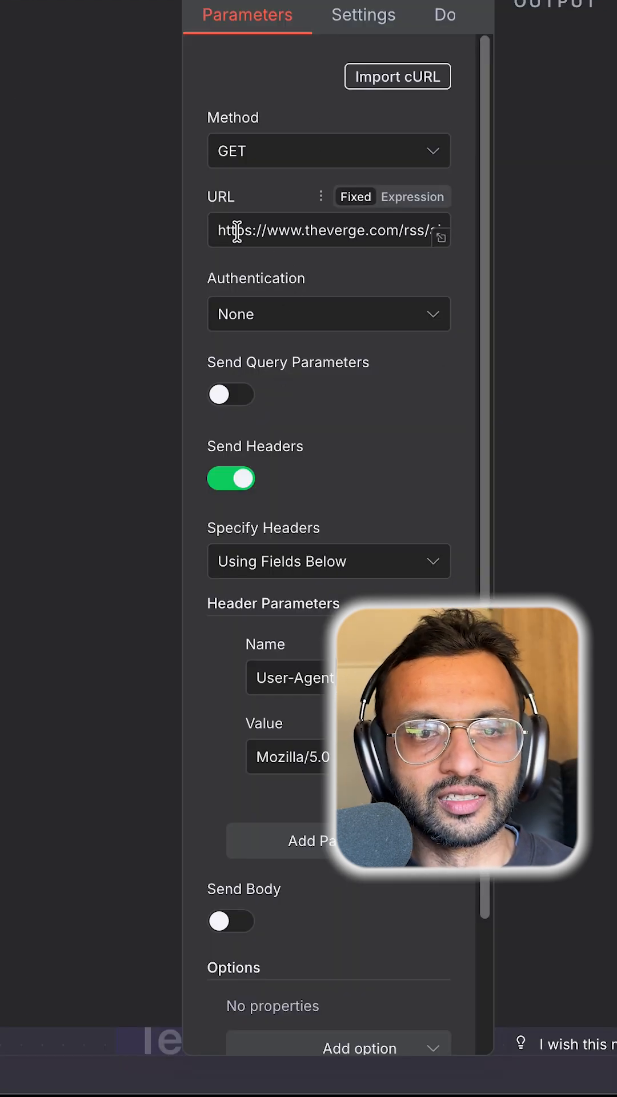
click(329, 231)
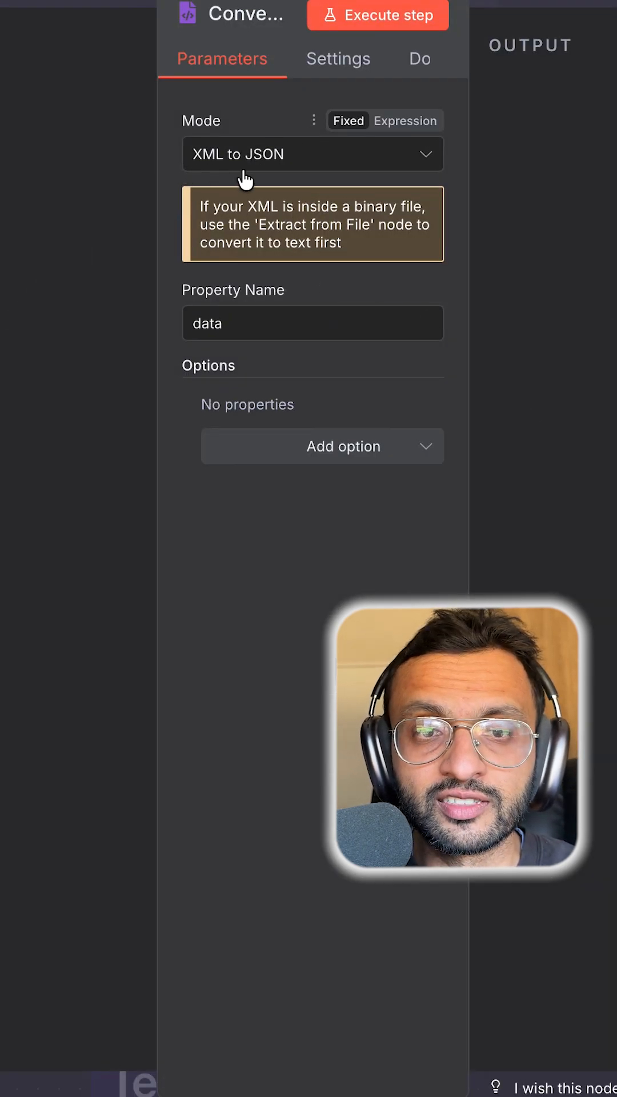
click(377, 15)
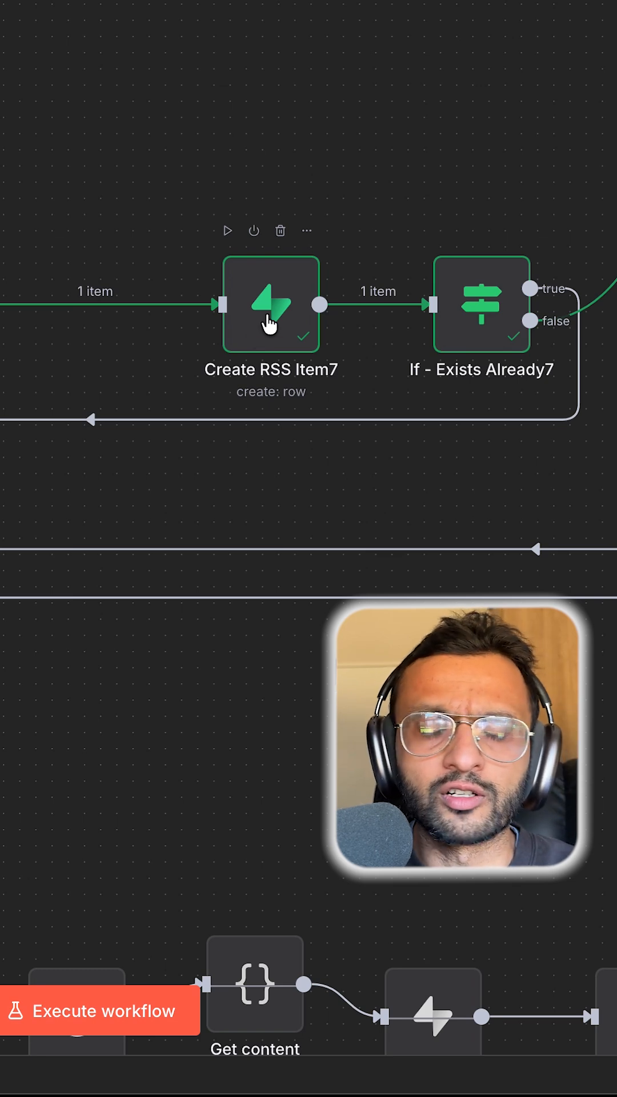
click(101, 1010)
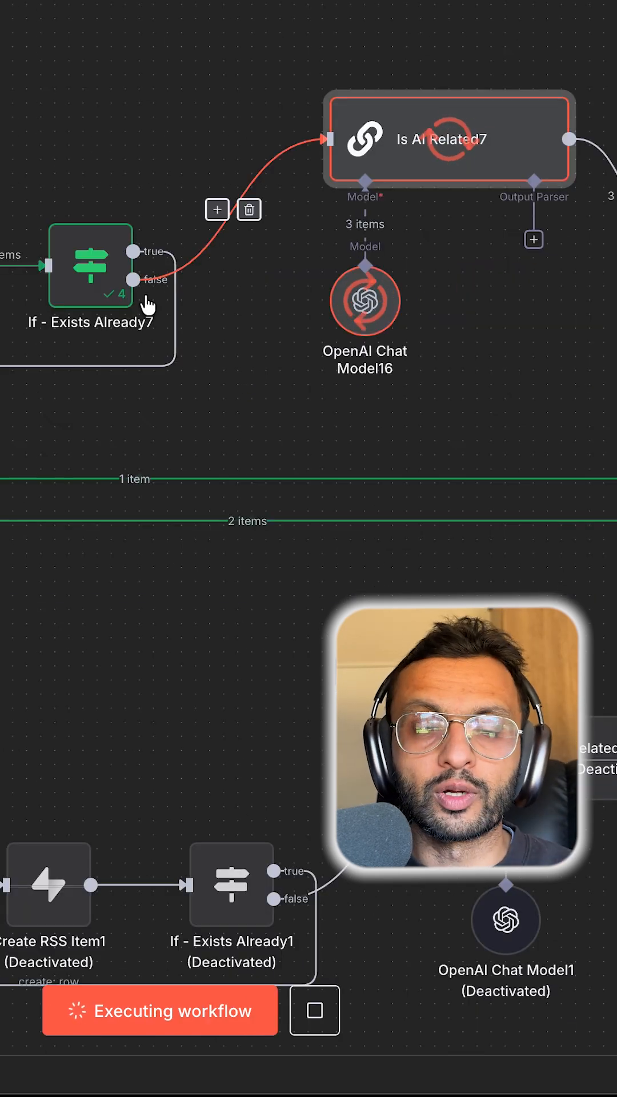